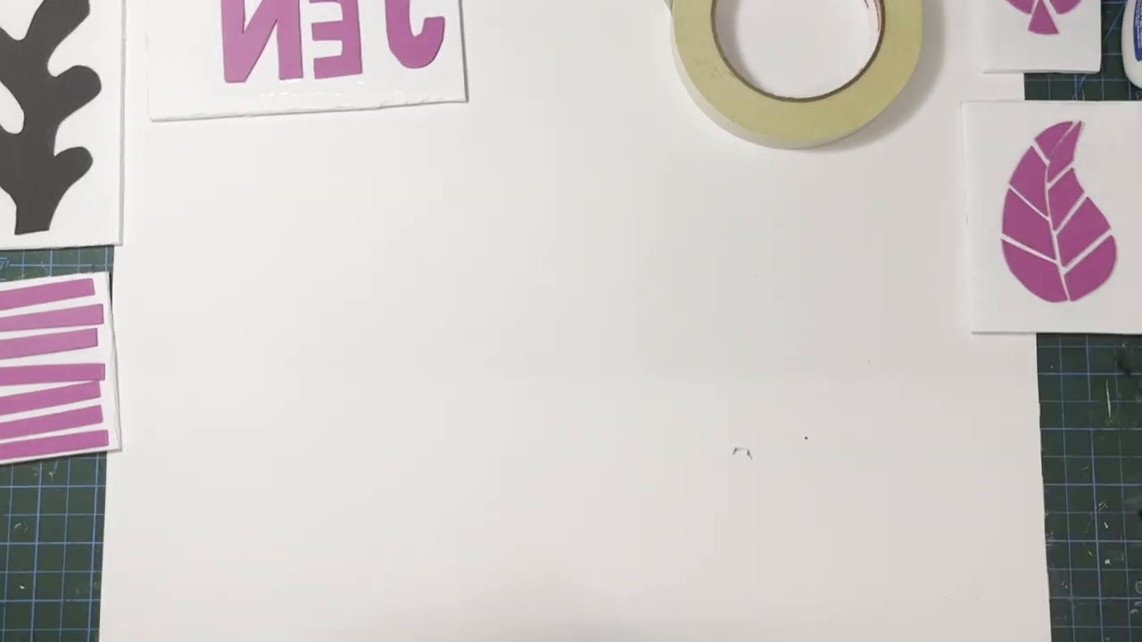
{"action": "left_click_drag", "start_coordinate": [49, 375], "coordinate": [326, 446]}
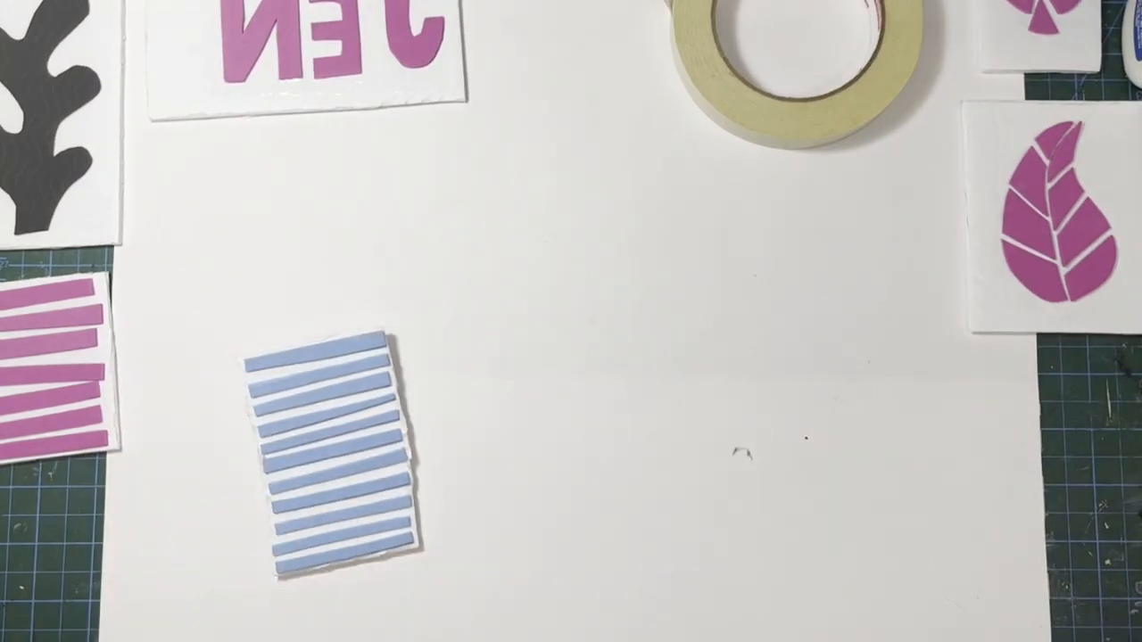